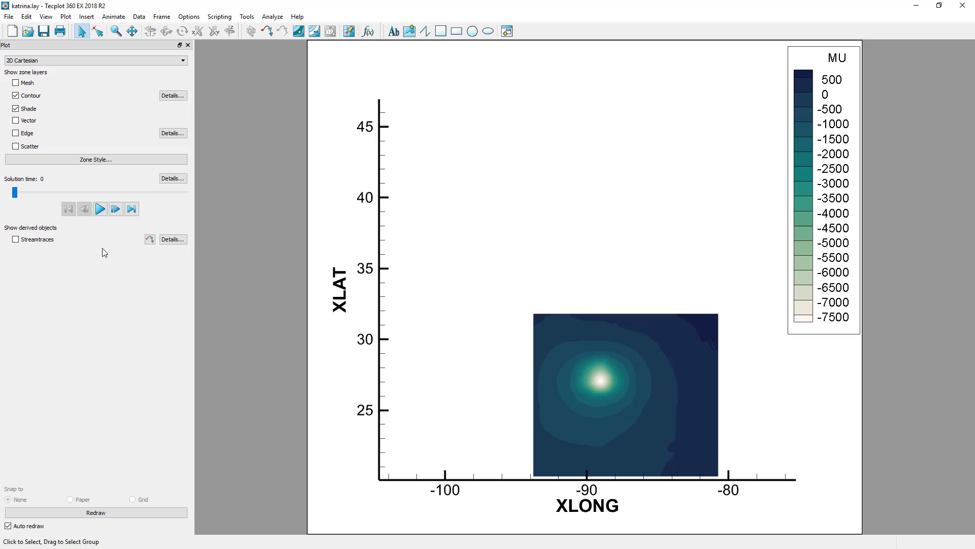
Play the Katrina MU contour animation through all solution times to time 57
{"action": "left_click", "coordinate": [99, 208]}
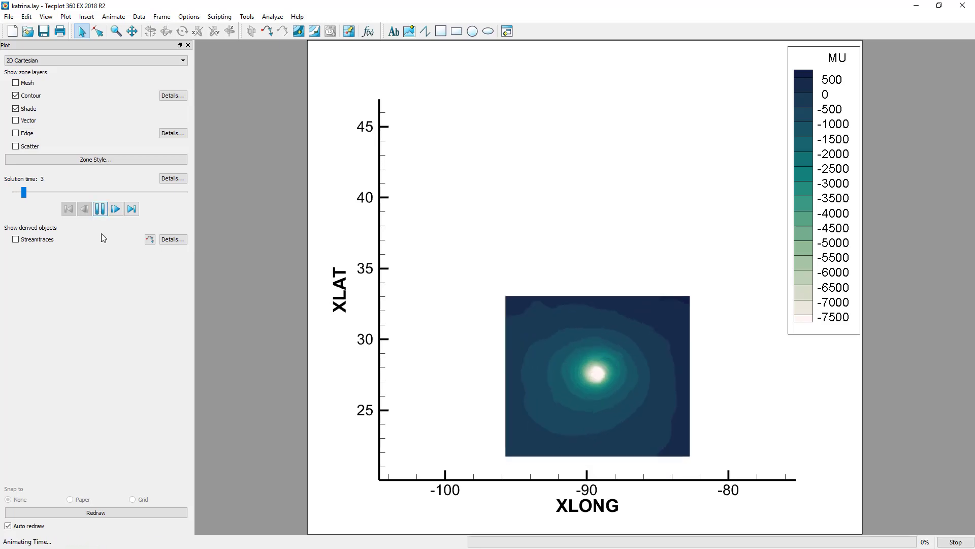
{"action": "left_click", "coordinate": [115, 208]}
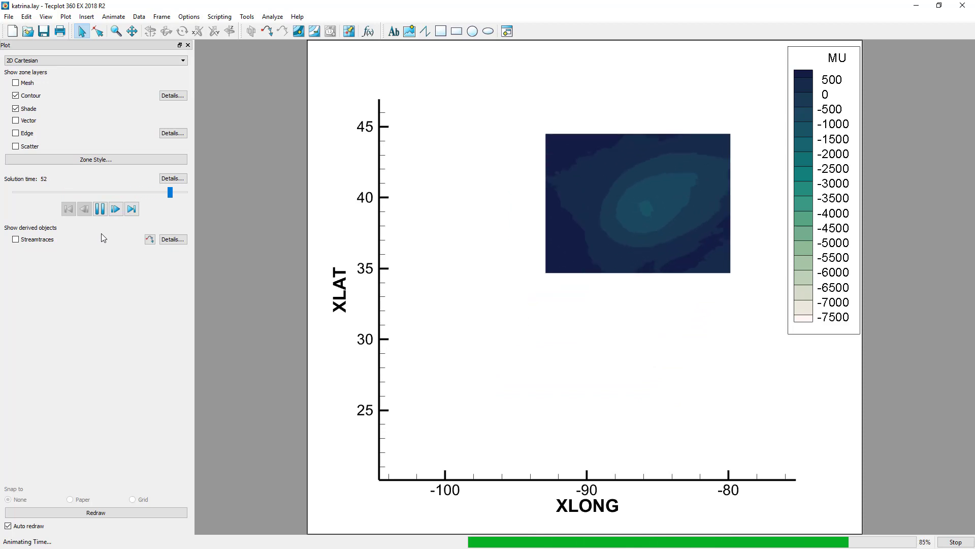
{"action": "left_click", "coordinate": [100, 208]}
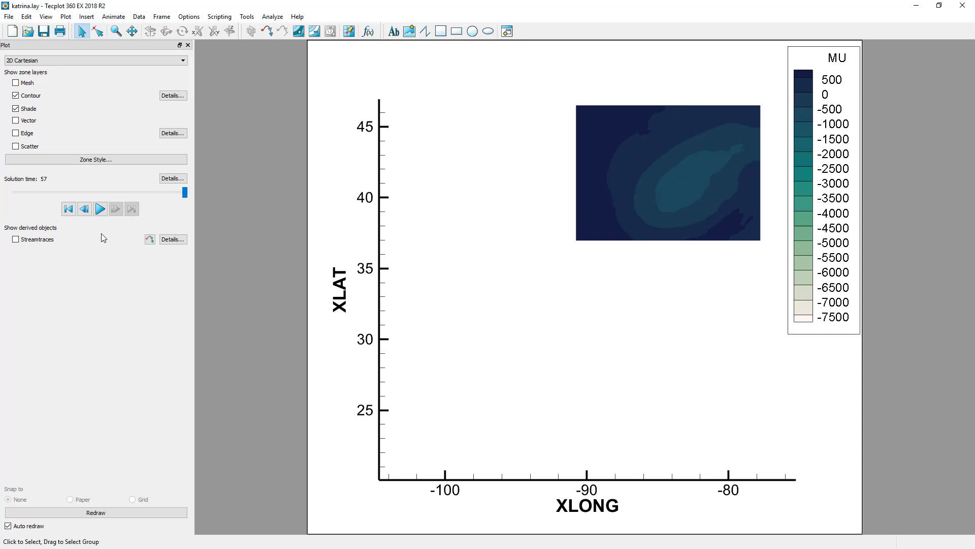
{"action": "mouse_move", "coordinate": [52, 251]}
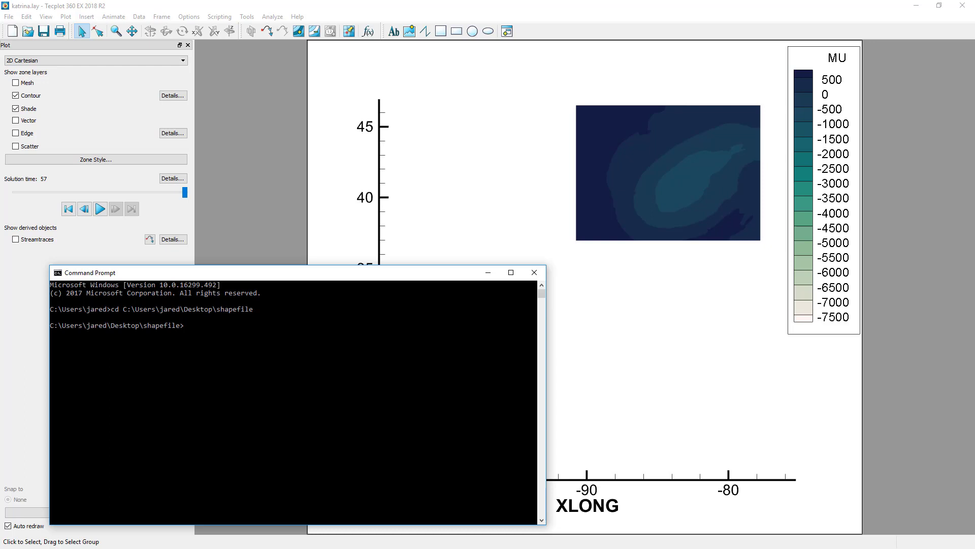
Run shapefile_to_plt.py on USA_adm\USA_adm1.shp with output USA_adm1.plt
{"action": "type", "text": "shapefile_to_plt.py USA_adm\\USA_adm1.shp"}
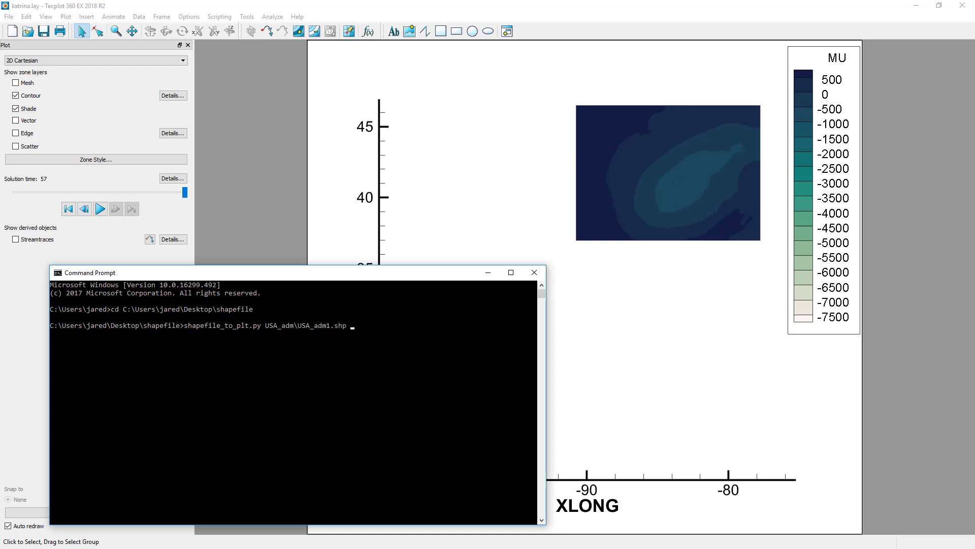
{"action": "type", "text": "USA_adm1.plt"}
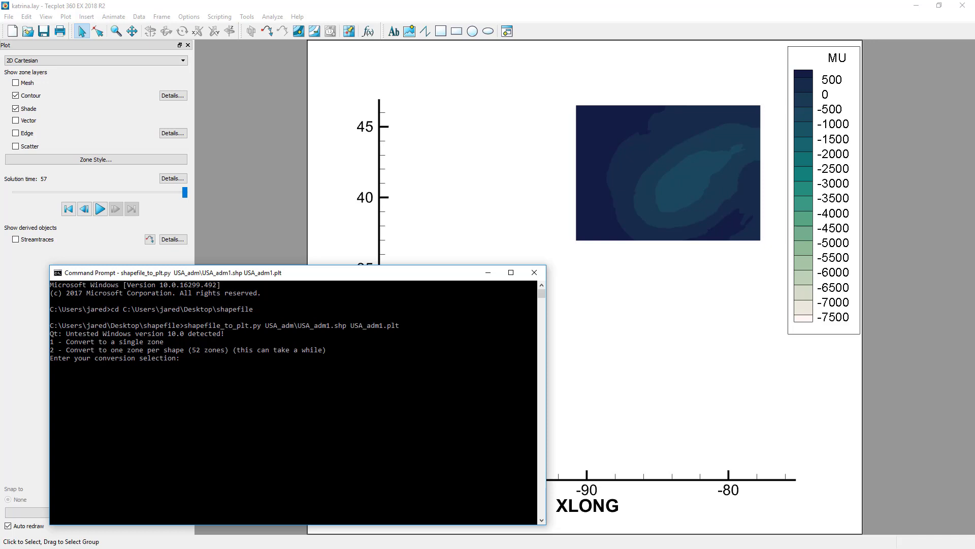
Answer 2 for one zone per shape and 2 for lon/lat variable names
{"action": "type", "text": "2"}
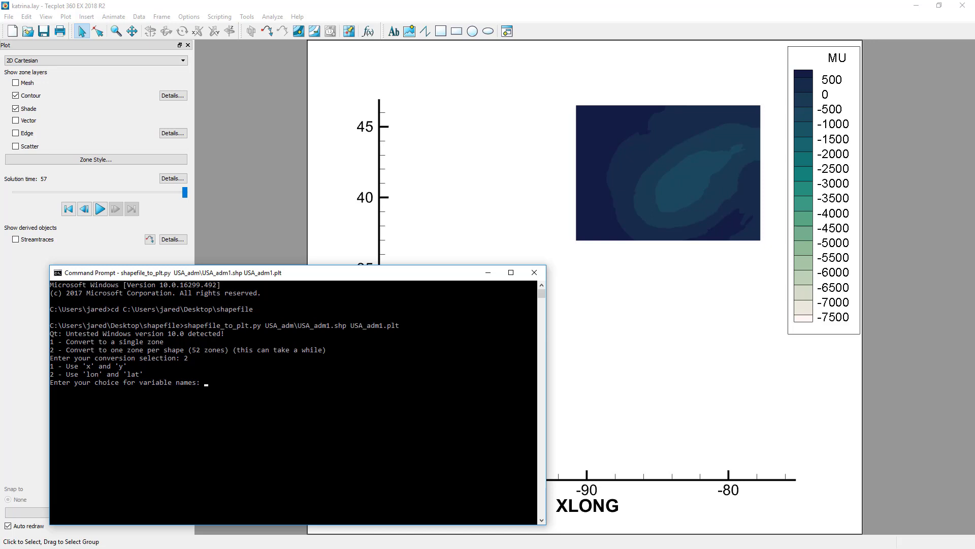
{"action": "type", "text": "2"}
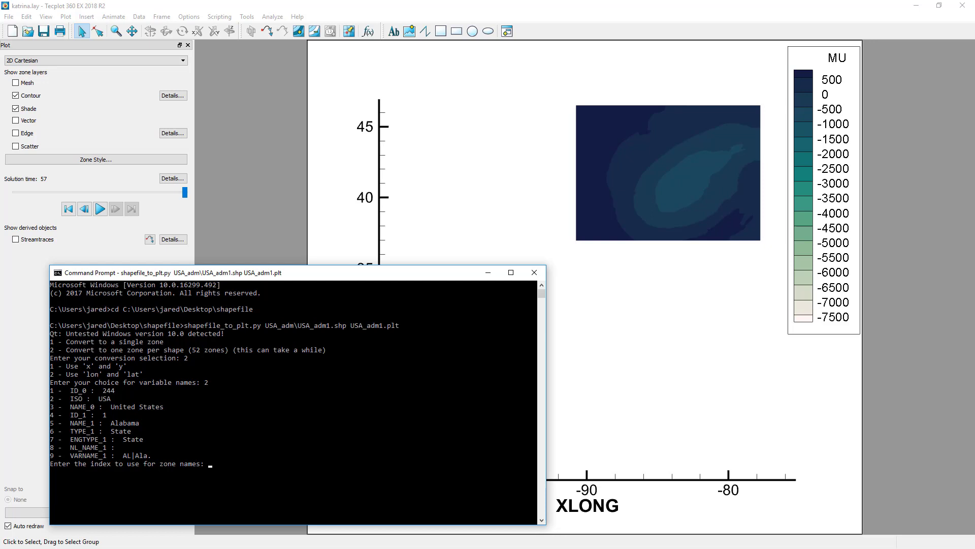
Answer 5 to name zones by NAME_1 and let the conversion finish
{"action": "type", "text": "5"}
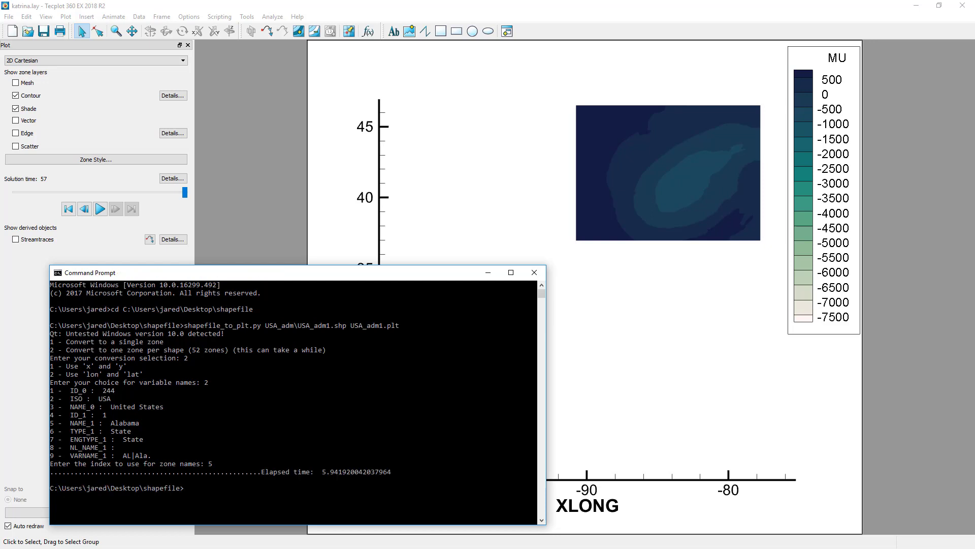
{"action": "mouse_move", "coordinate": [278, 173]}
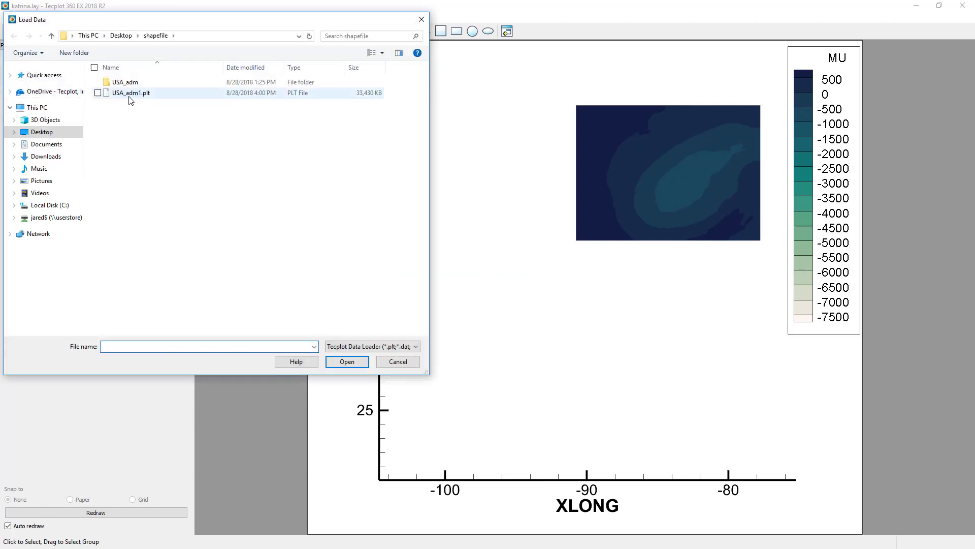
Load USA_adm1.plt, combining lon with XLONG and lat with XLAT
{"action": "left_click", "coordinate": [346, 362]}
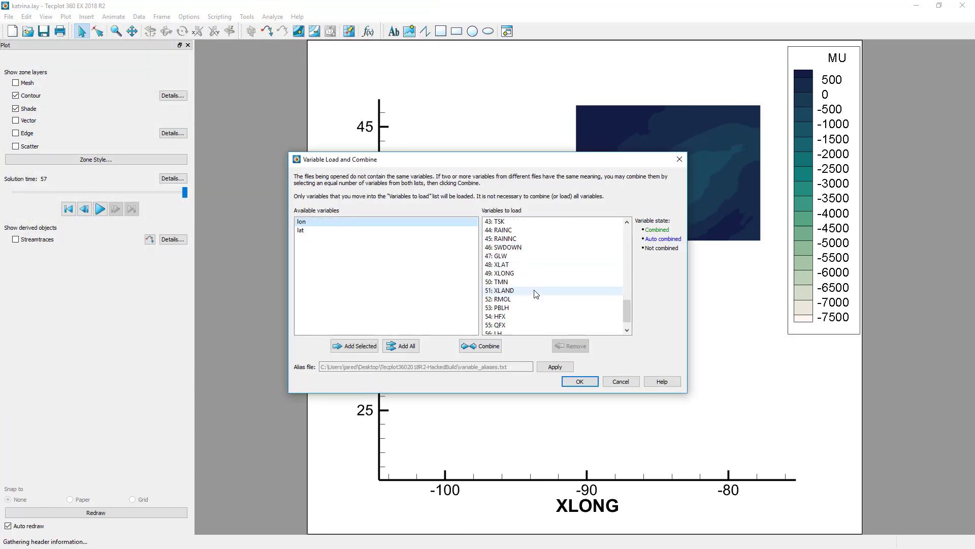
{"action": "left_click", "coordinate": [485, 346]}
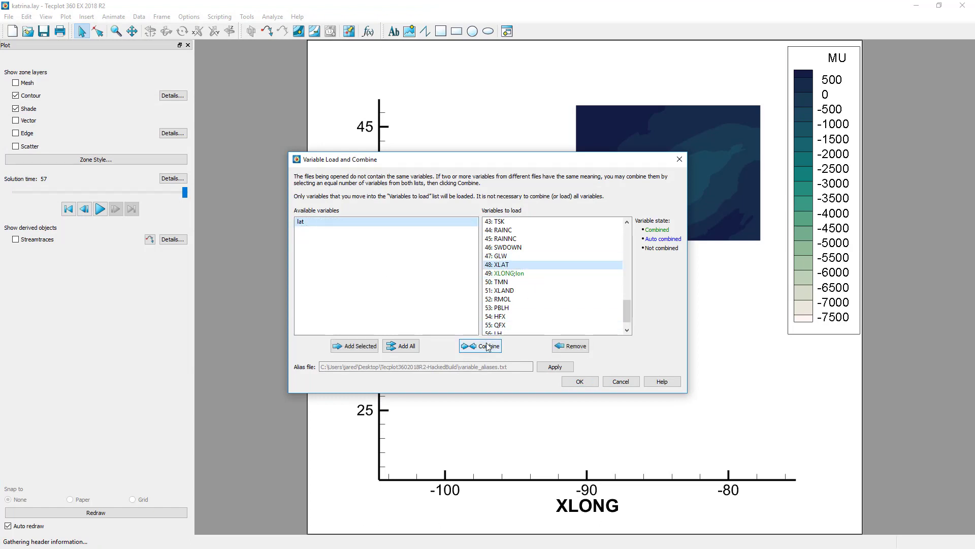
{"action": "left_click", "coordinate": [578, 381]}
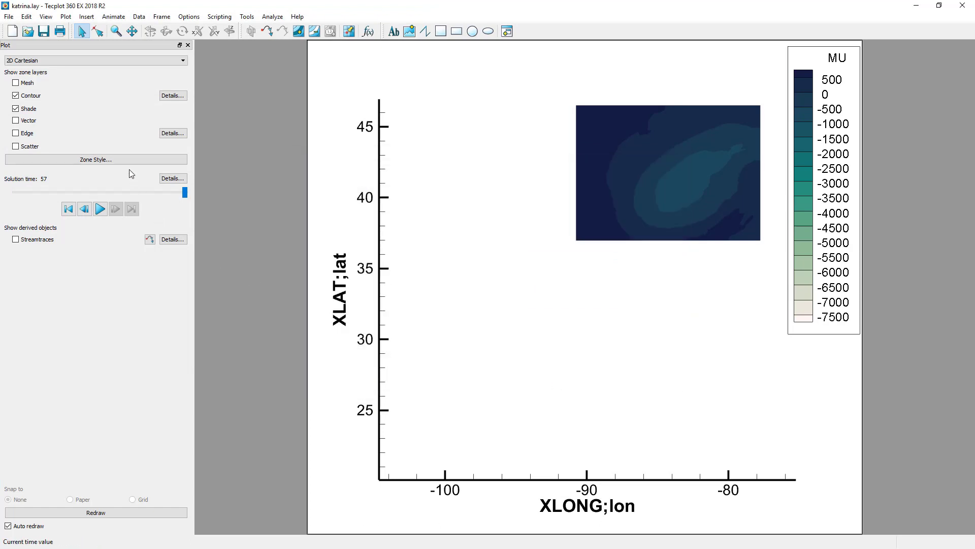
Show mesh for the state outlines and hide the storm volume zone's mesh in Zone Style
{"action": "left_click", "coordinate": [15, 83]}
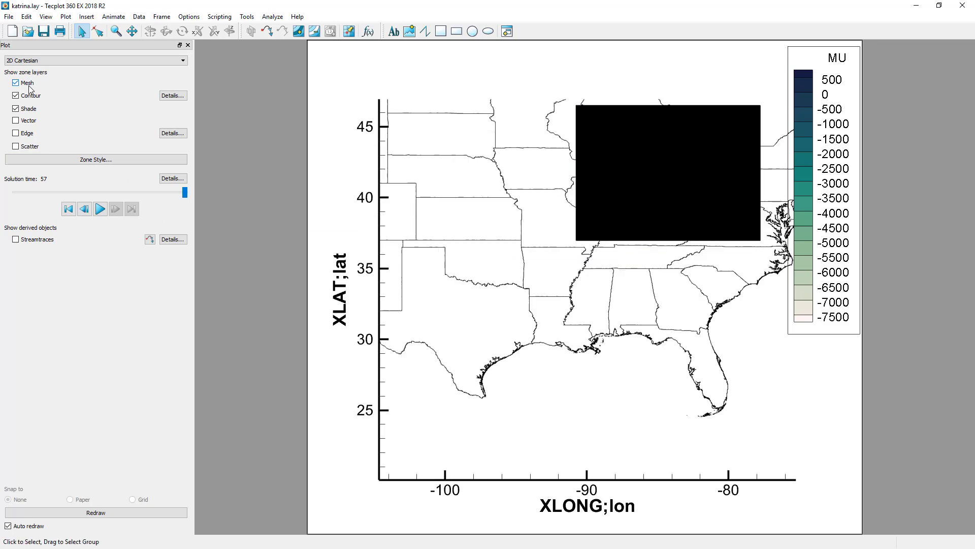
{"action": "left_click", "coordinate": [95, 160]}
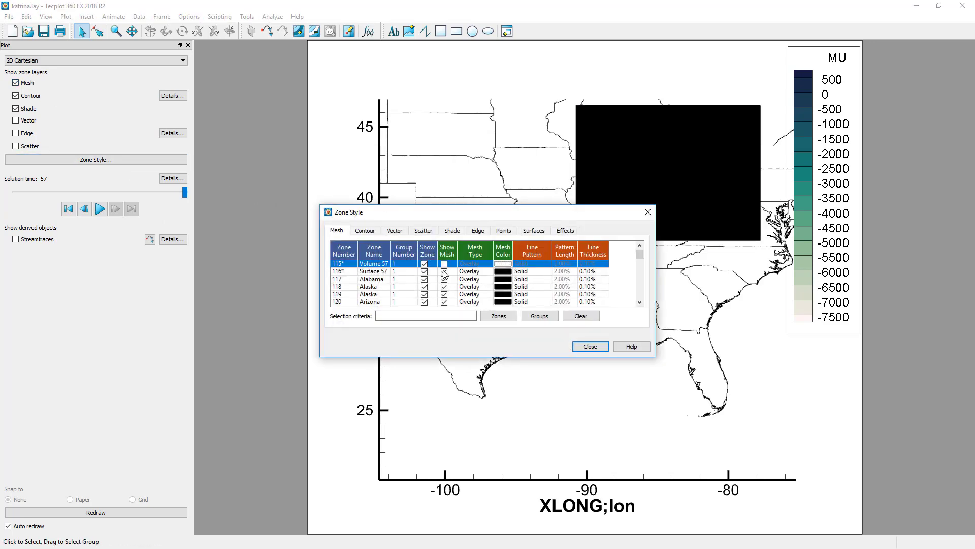
{"action": "left_click", "coordinate": [589, 345]}
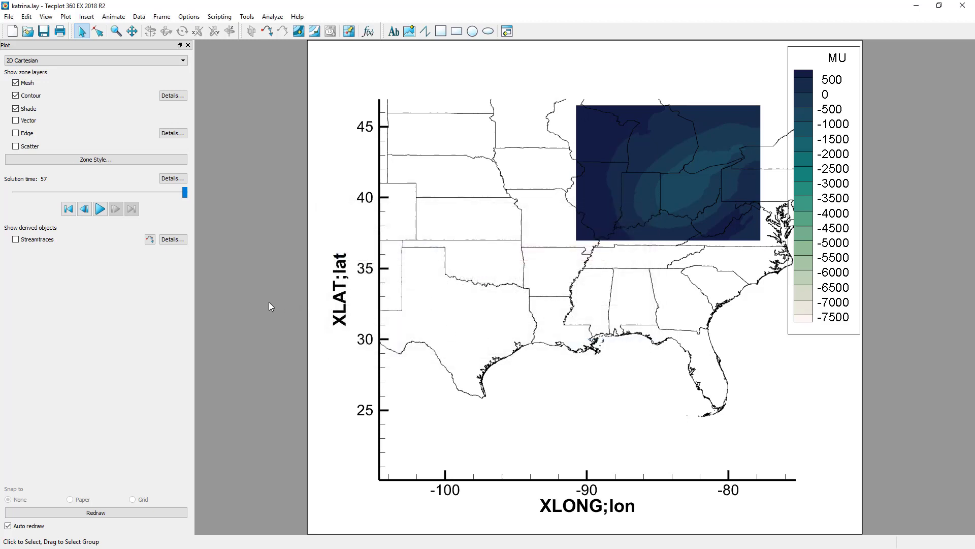